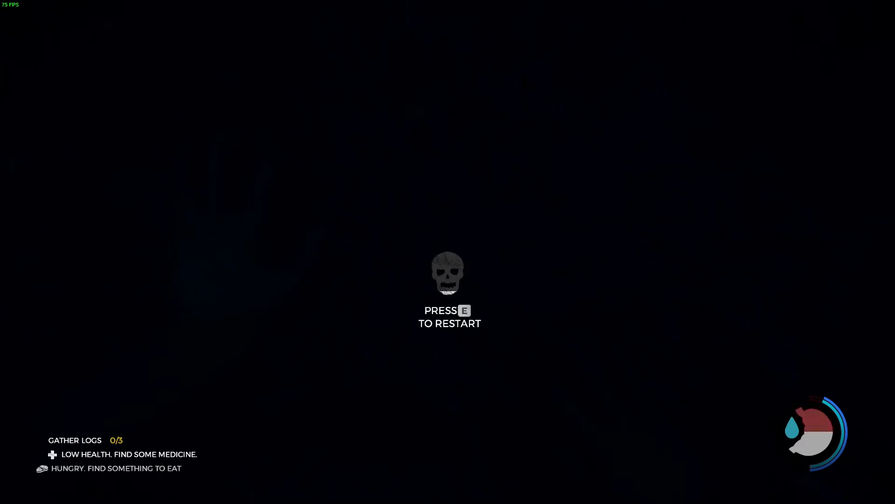
Restart from the death screen with E, respawning in a cave with lighter and axe.
{"action": "key", "text": "e"}
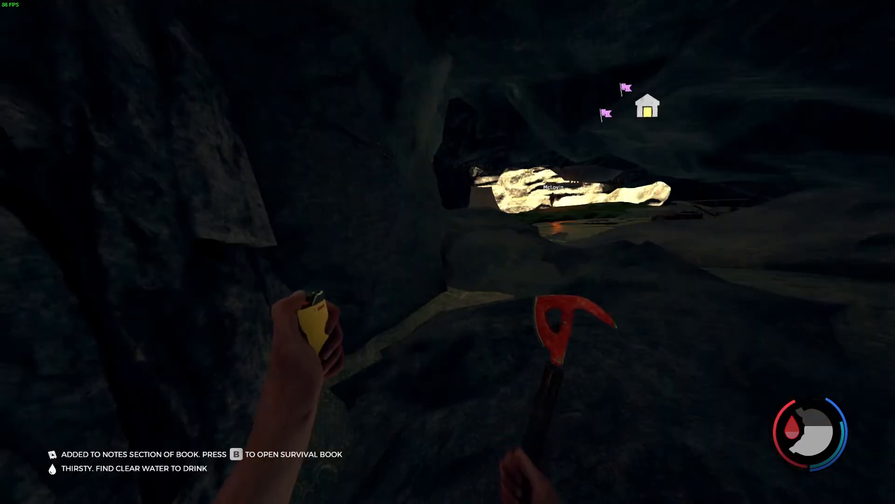